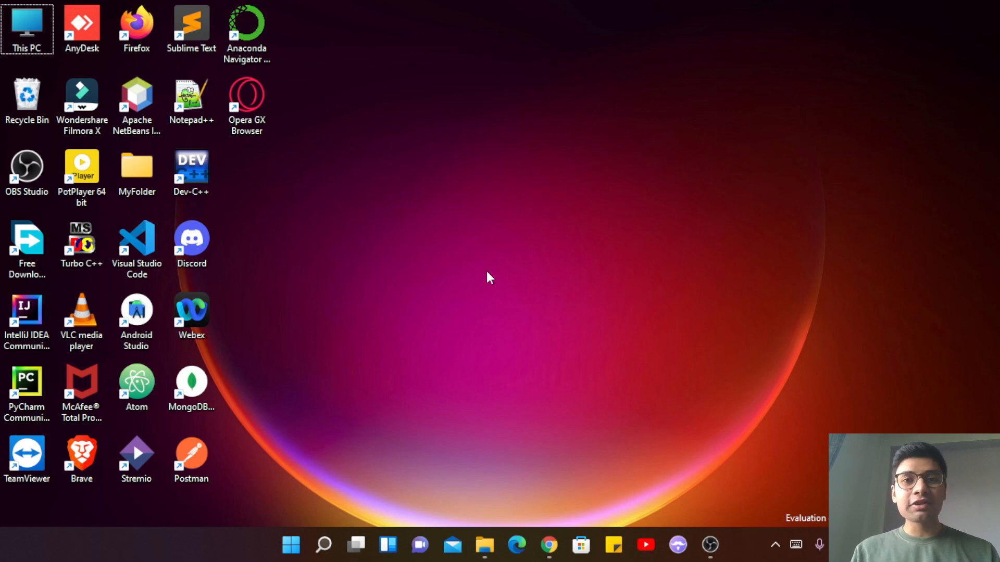
mouse_move(523, 388)
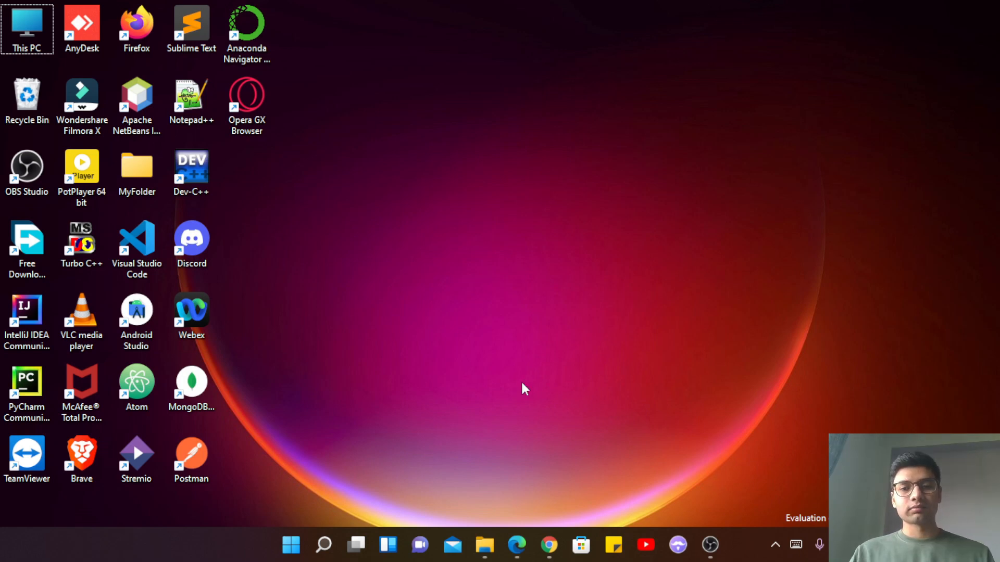
- View the Introduction to Vercel documentation, then return to the Vercel dashboard
click(548, 546)
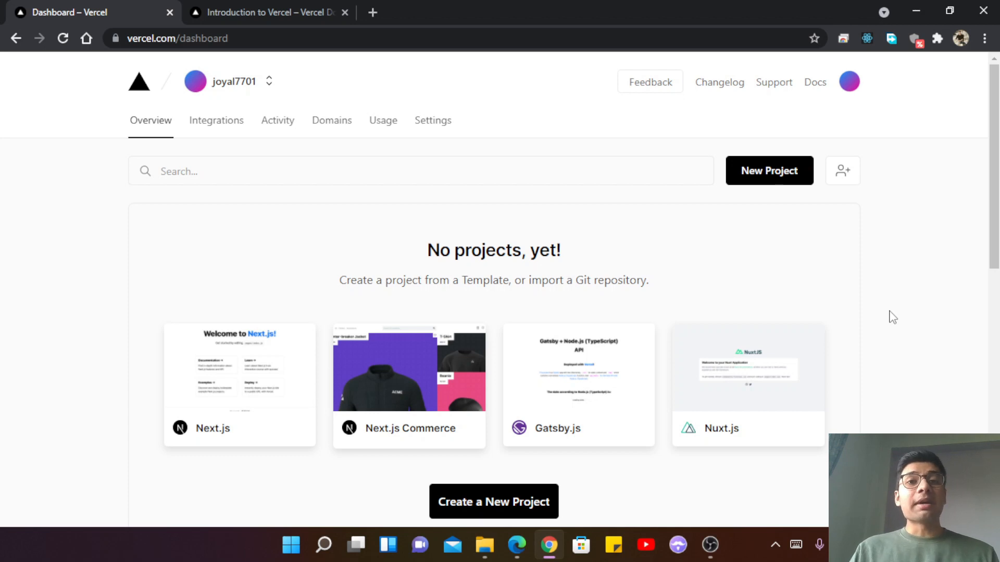
click(273, 13)
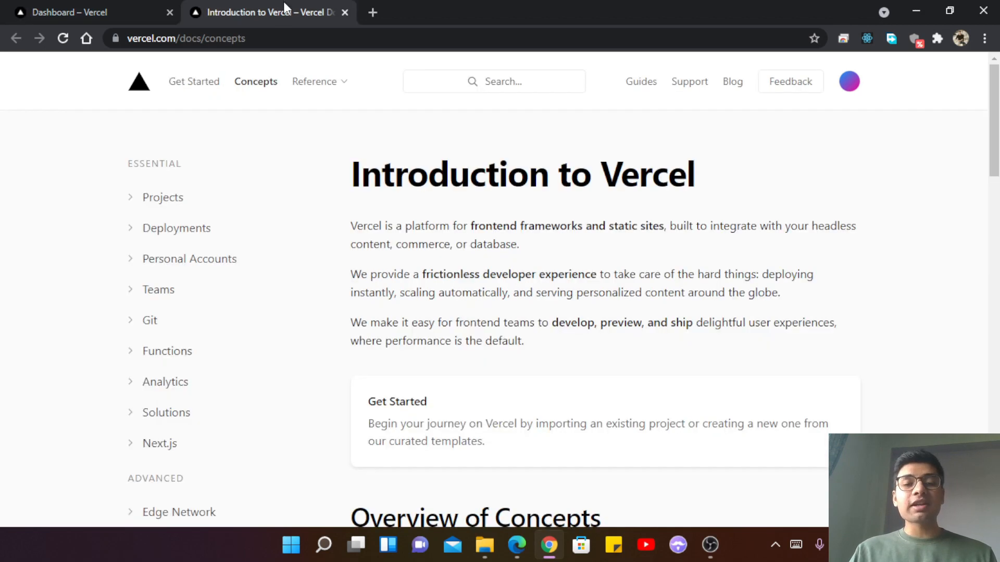
click(188, 38)
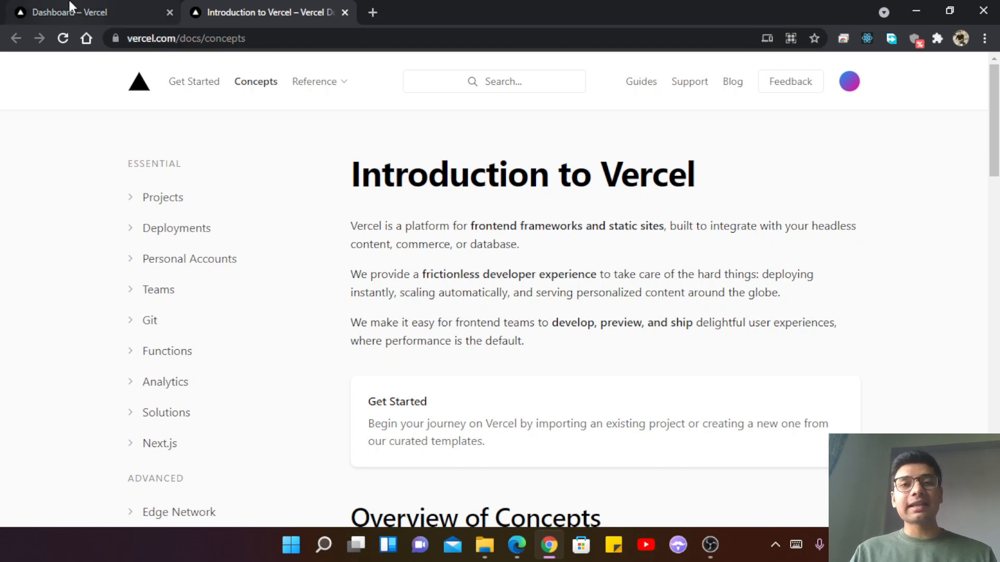
click(78, 11)
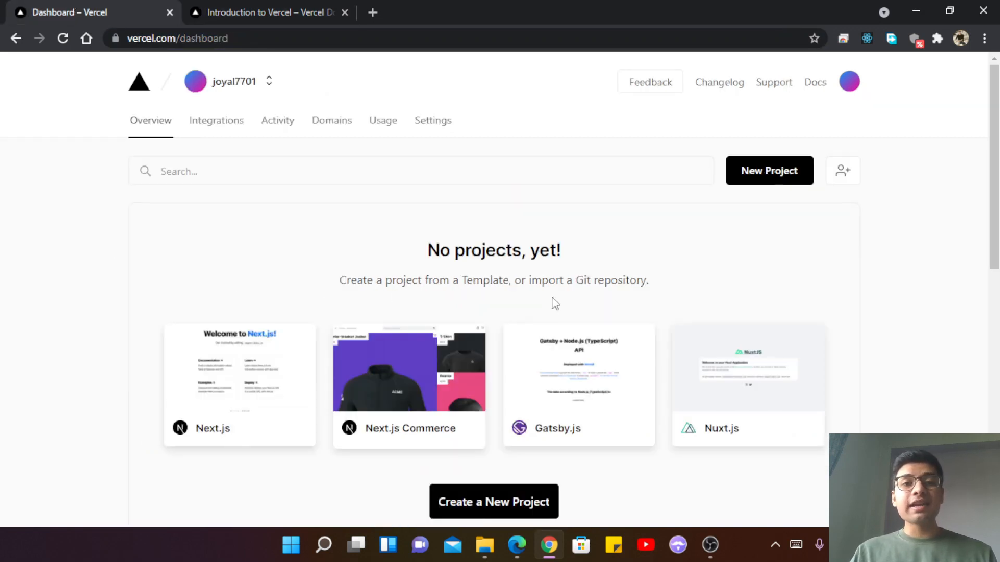
mouse_move(621, 267)
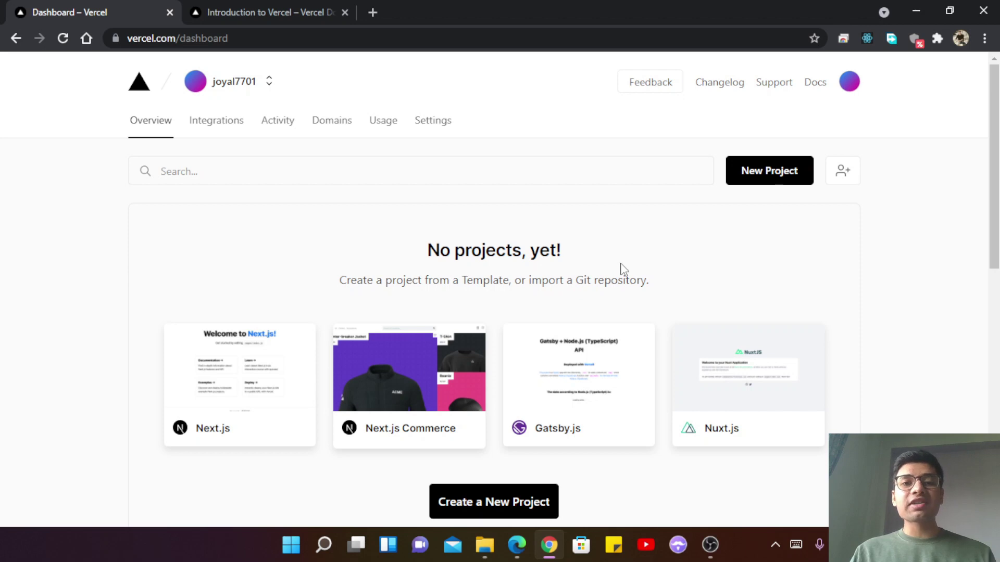
mouse_move(778, 176)
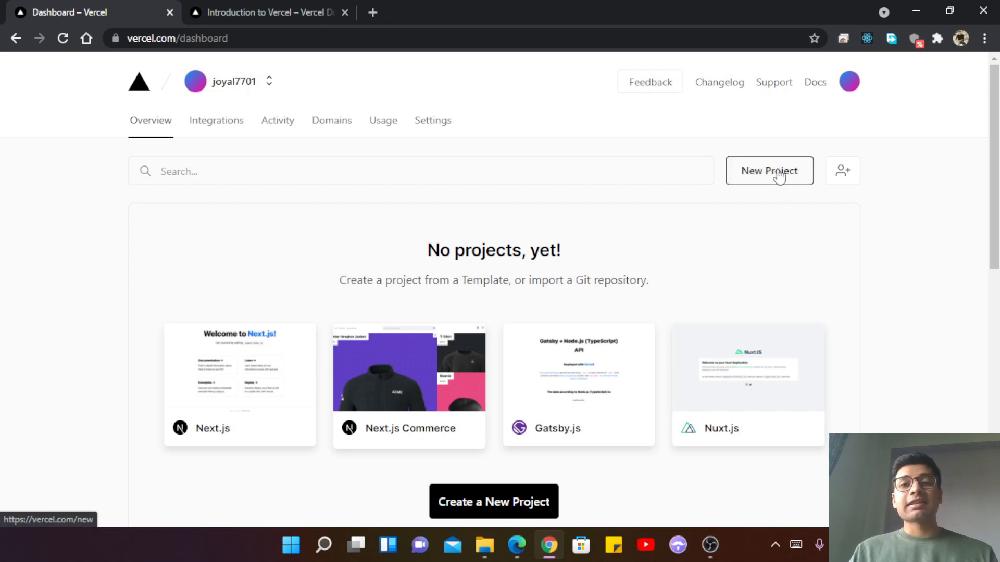
- Create a new Vercel project by importing the first listed Git repository
click(769, 171)
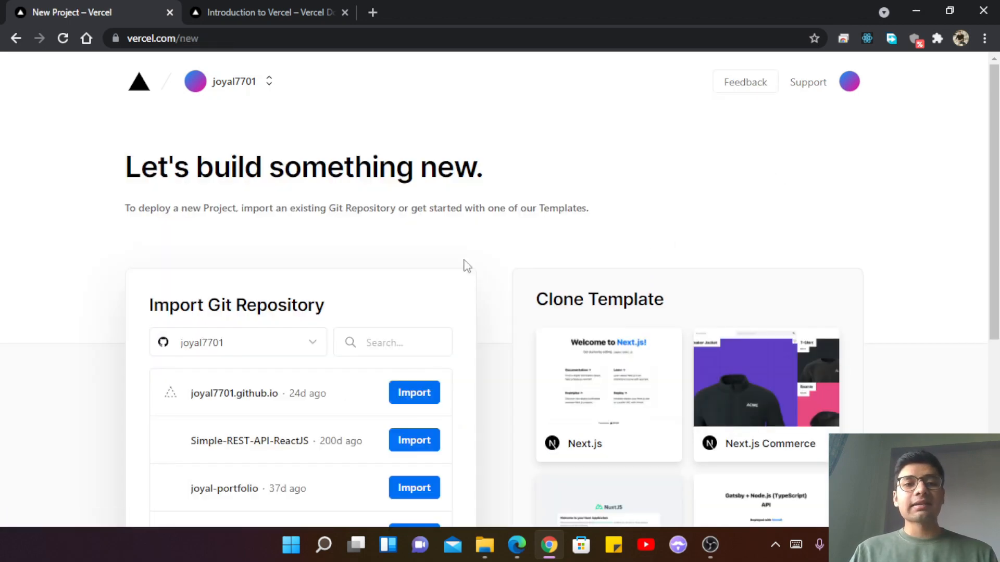
scroll(down, 3)
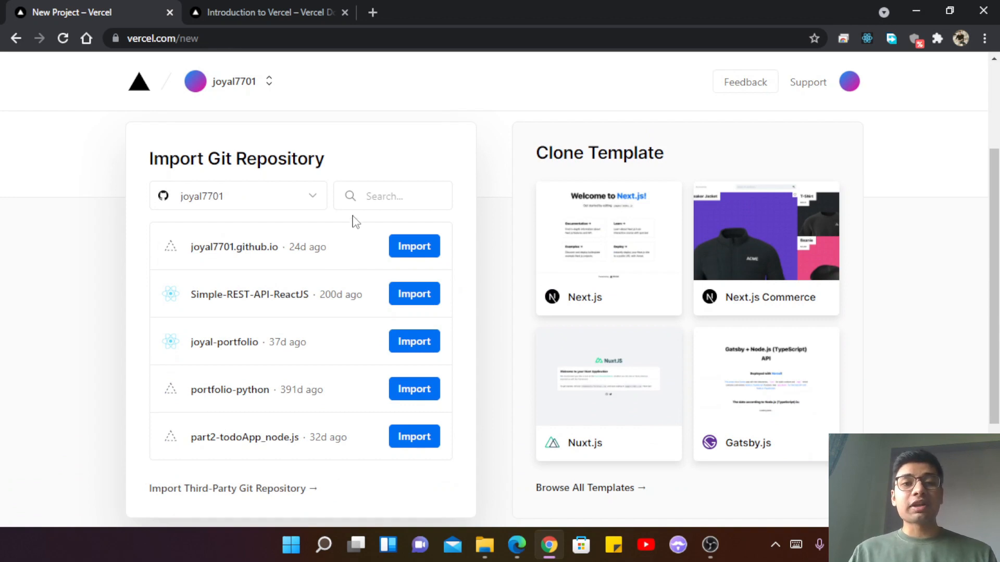
click(414, 246)
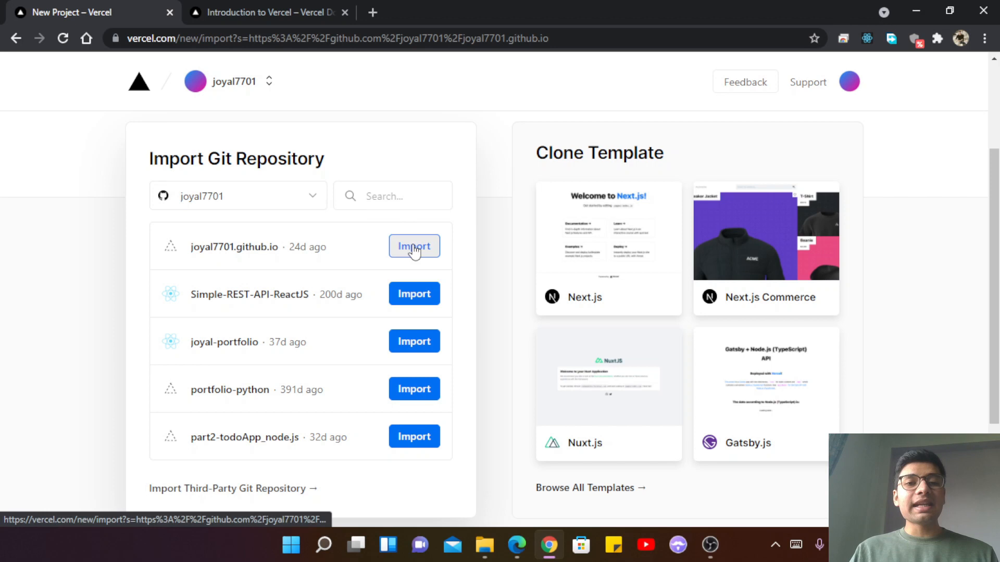
click(414, 246)
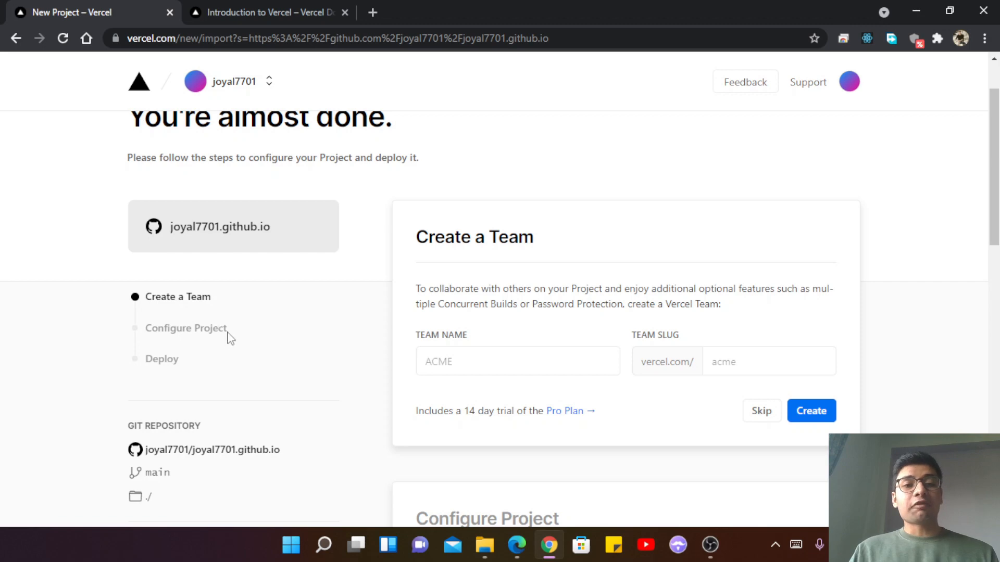
mouse_move(191, 367)
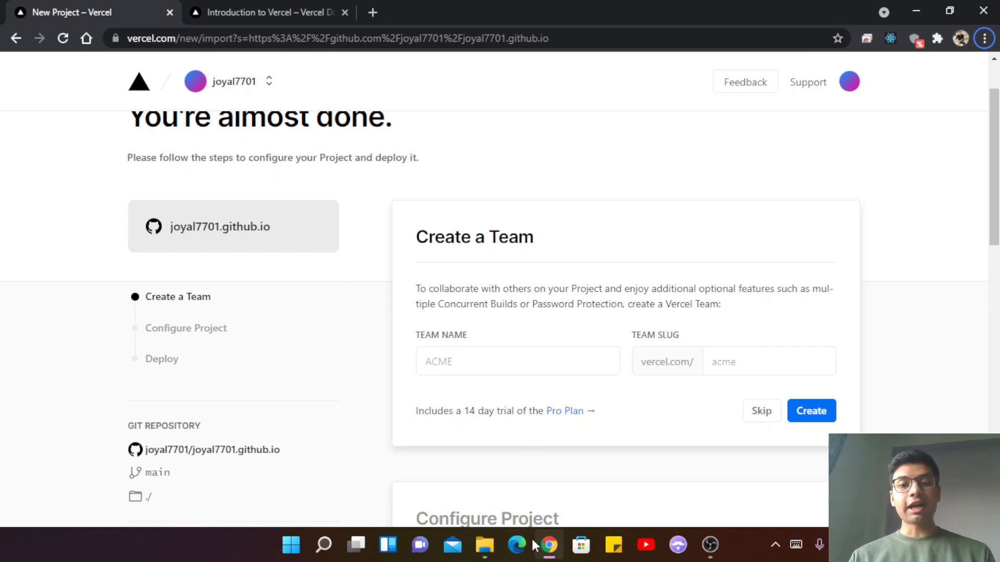
click(485, 546)
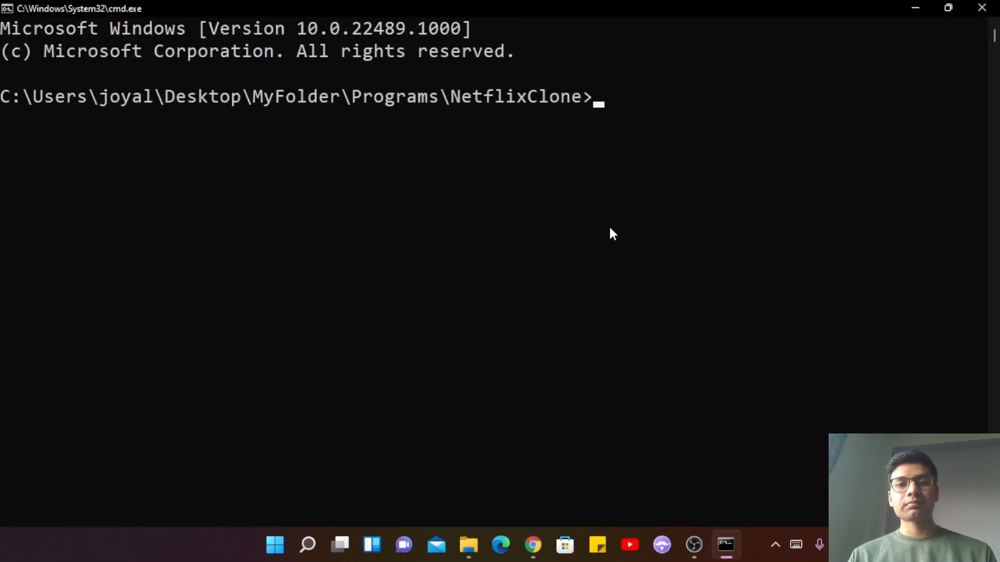
- Install the Vercel CLI globally with 'npm install vercel -g', then run vercel login
text(npm install)
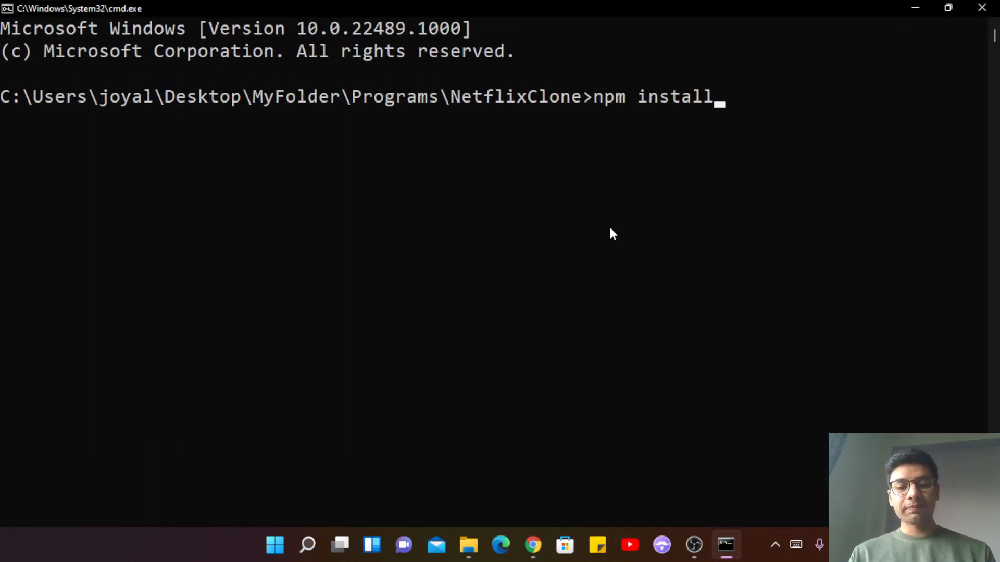
text(vercel -g)
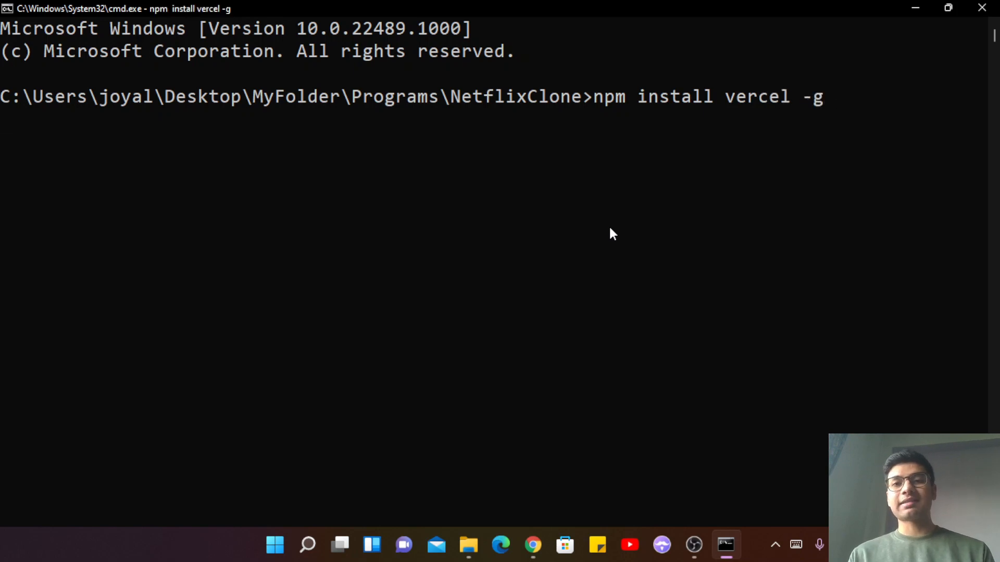
key(Enter)
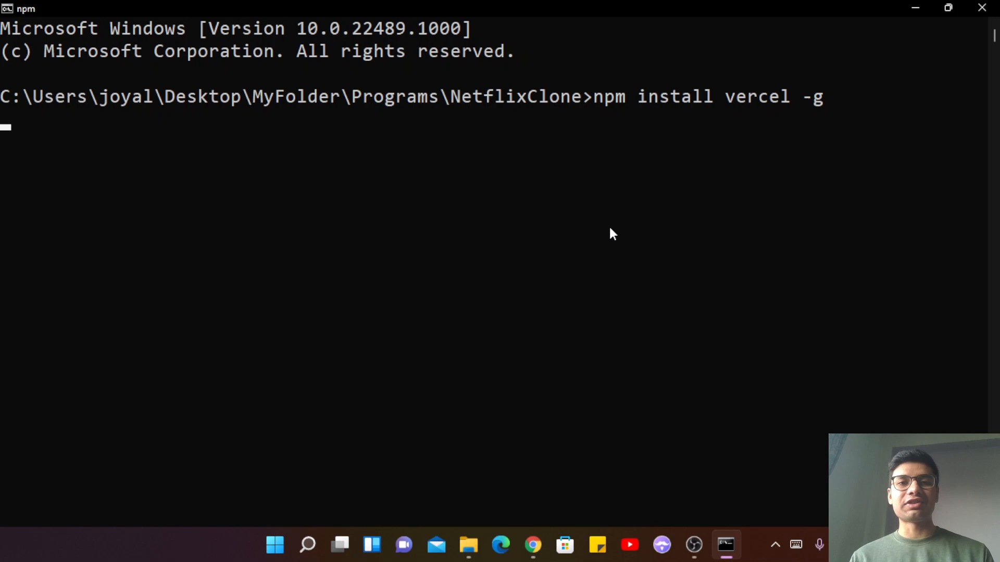
key(Enter)
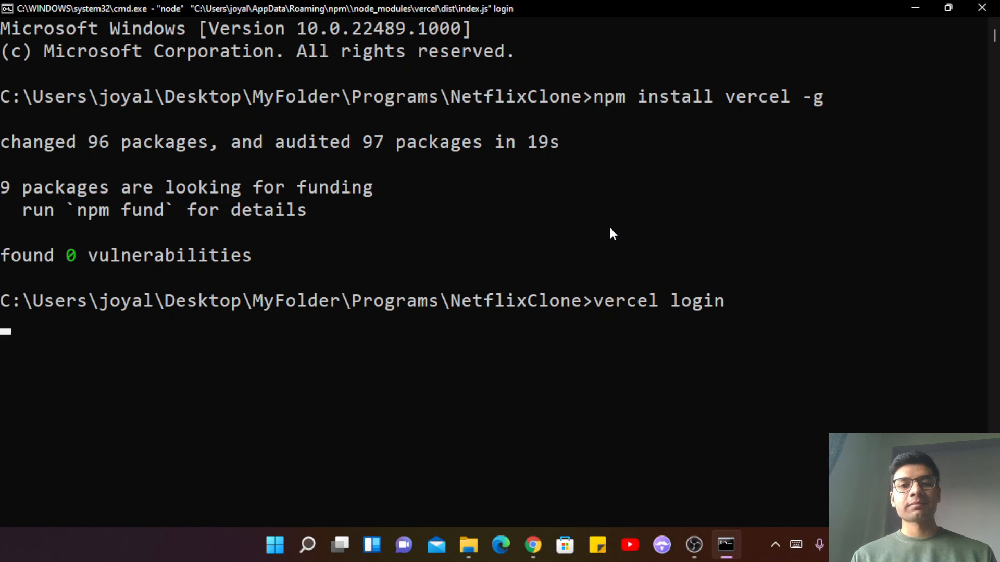
- Log in to Vercel through GitHub and clear the terminal with cls
key(Enter)
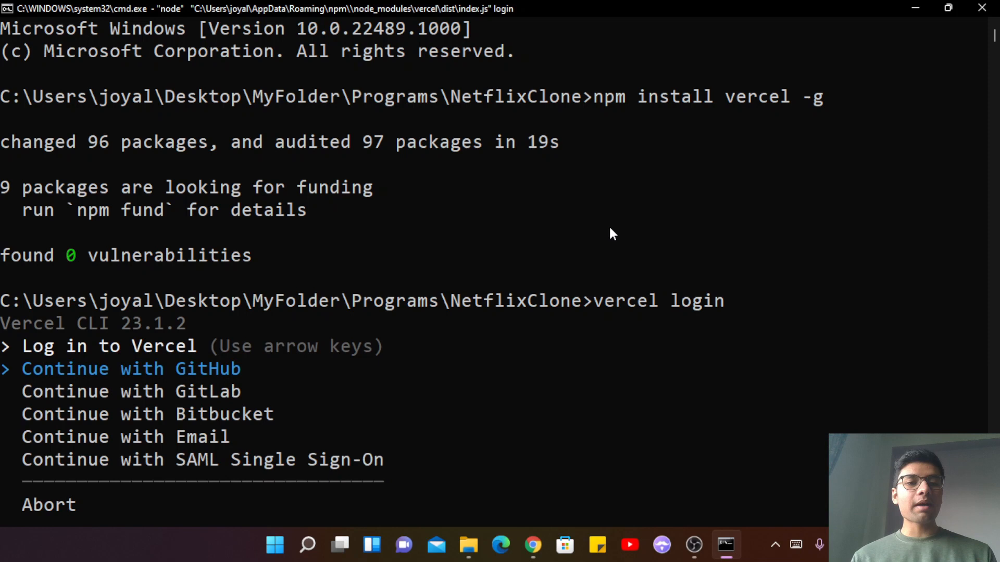
key(enter)
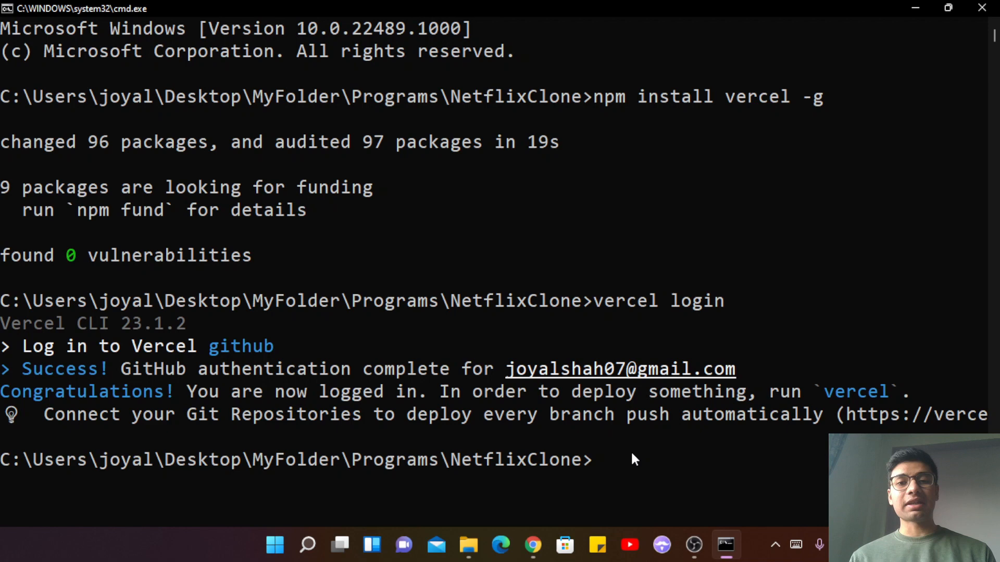
key(Enter)
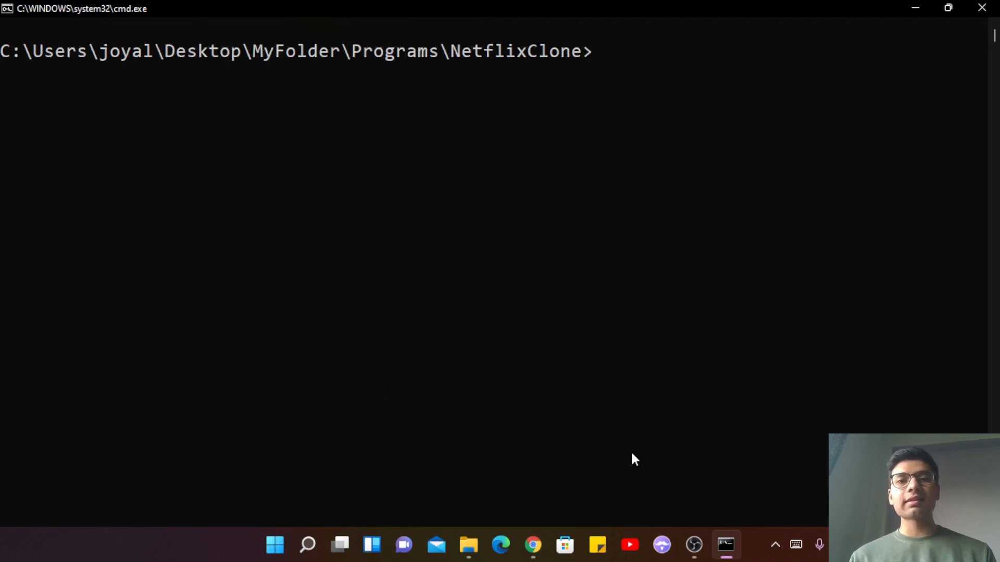
- Run vercel: set up, default scope, no link, name netflix-clone, ./ directory, no overrides
text(vercel)
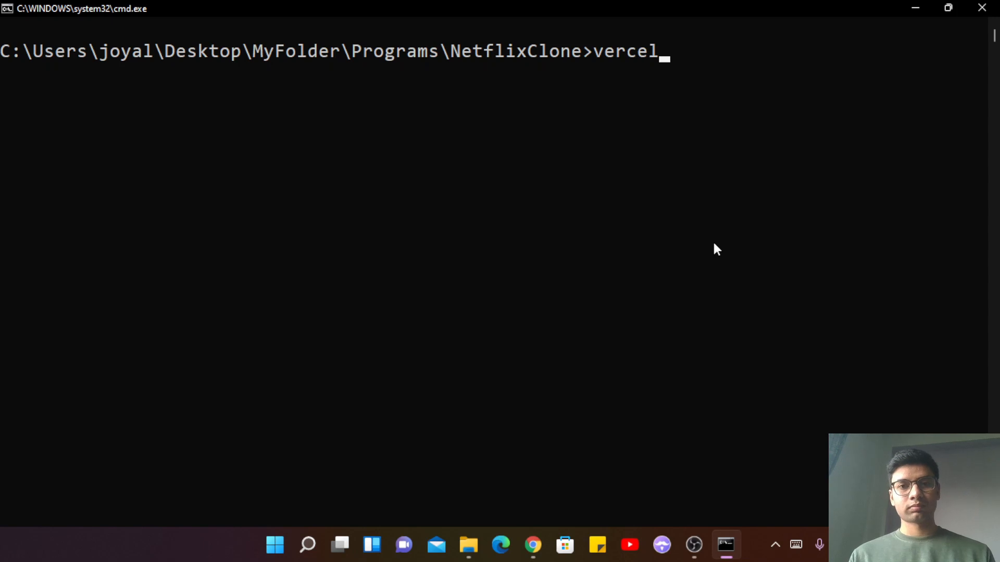
key(Enter)
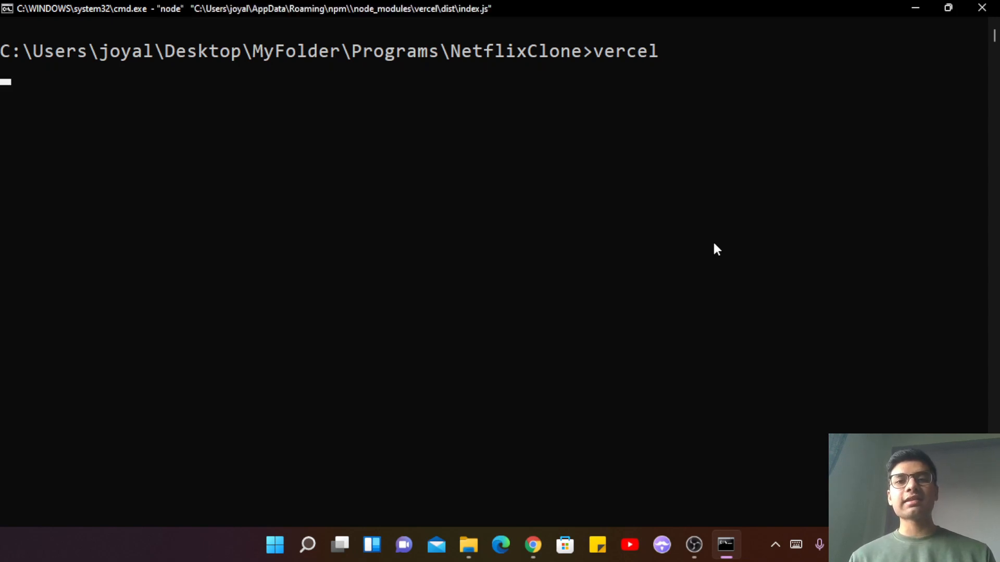
key(Enter)
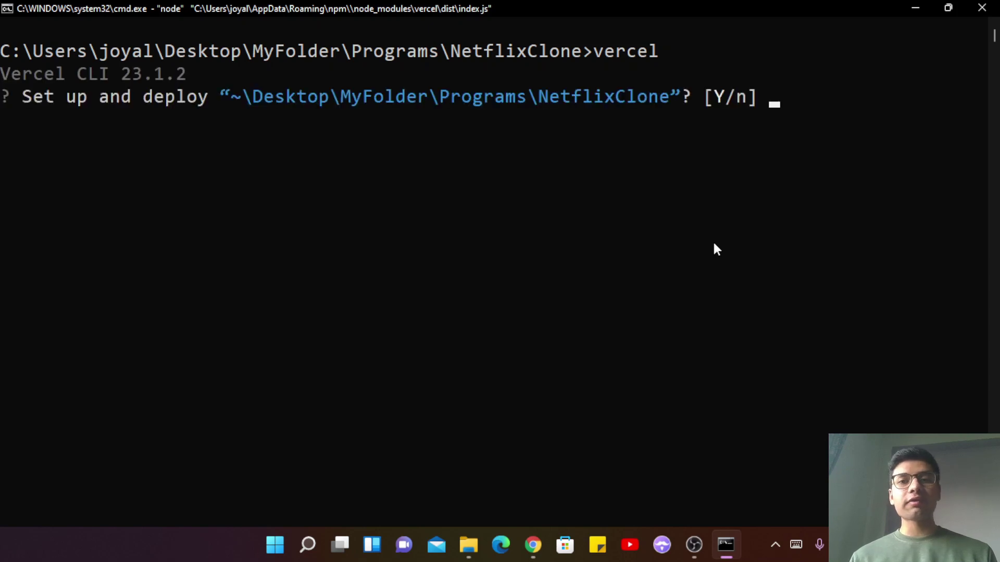
text(y)
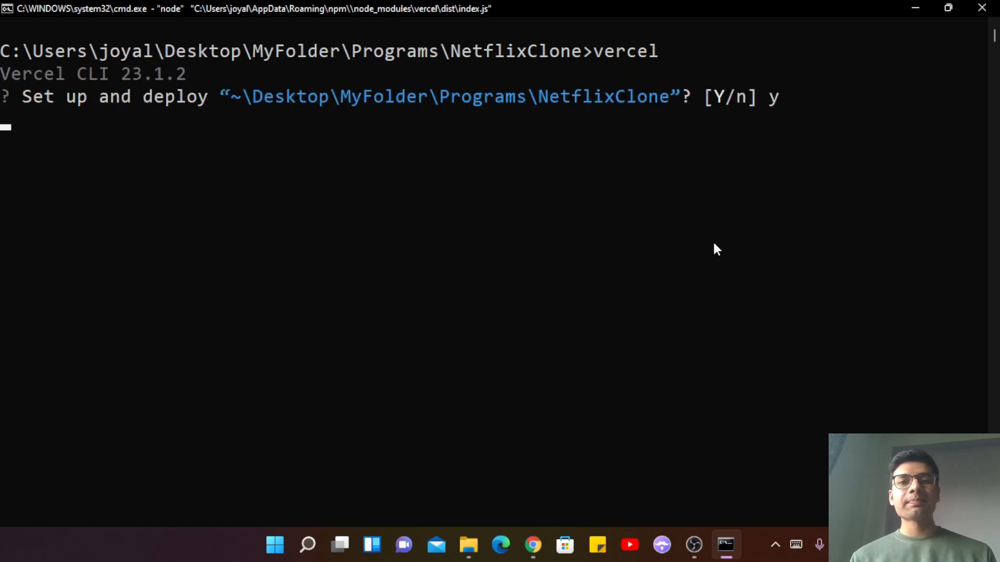
key(Enter)
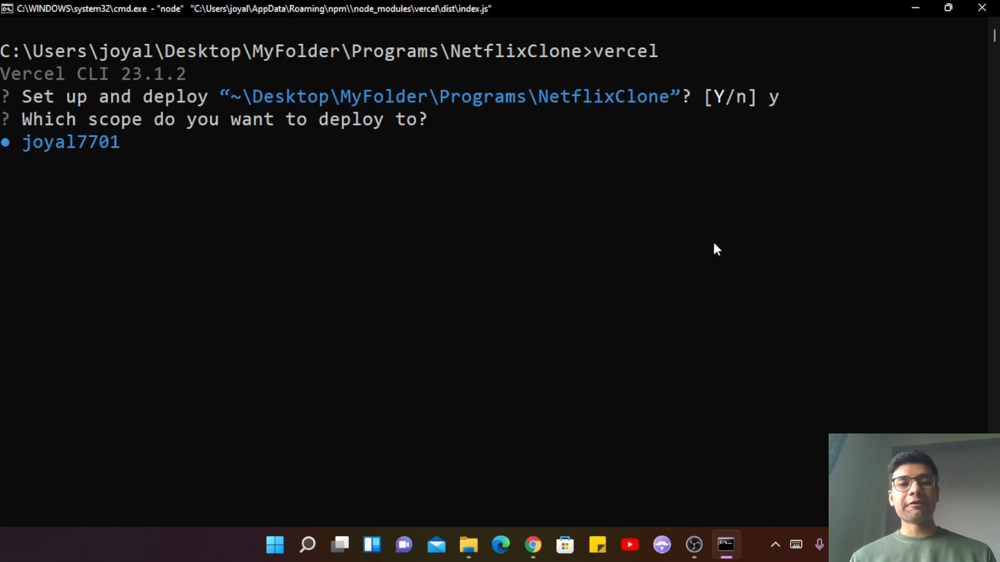
key(enter)
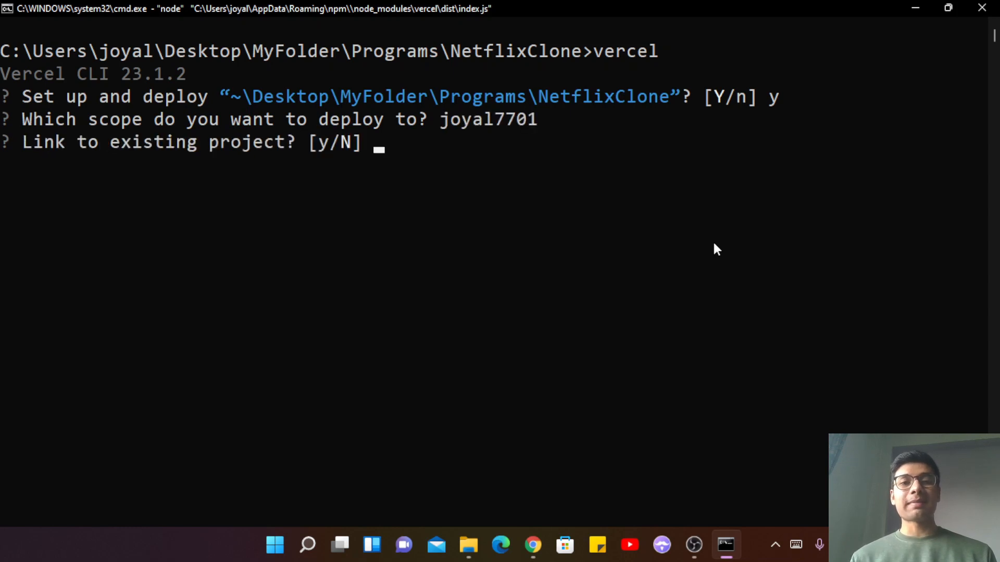
text(n)
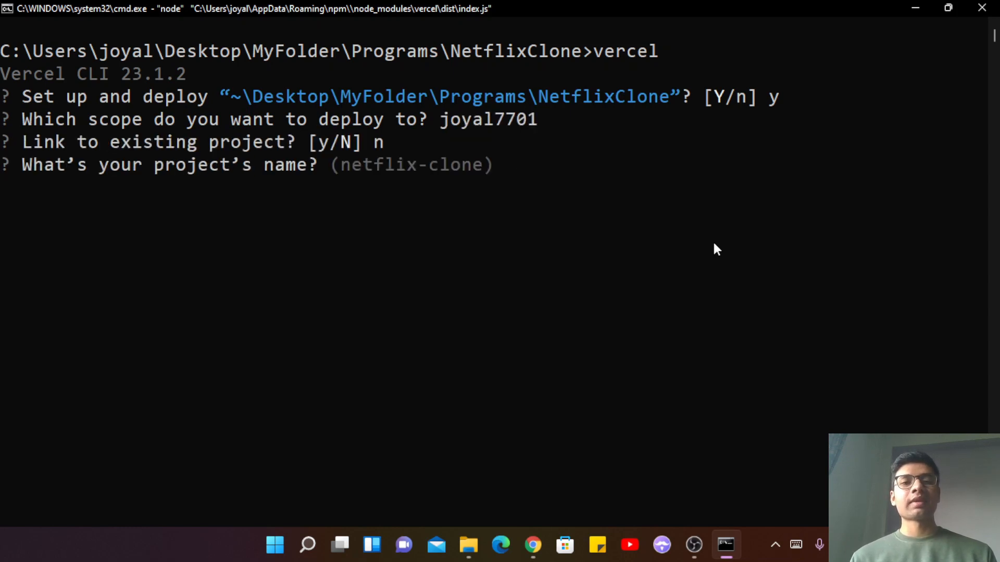
key(Enter)
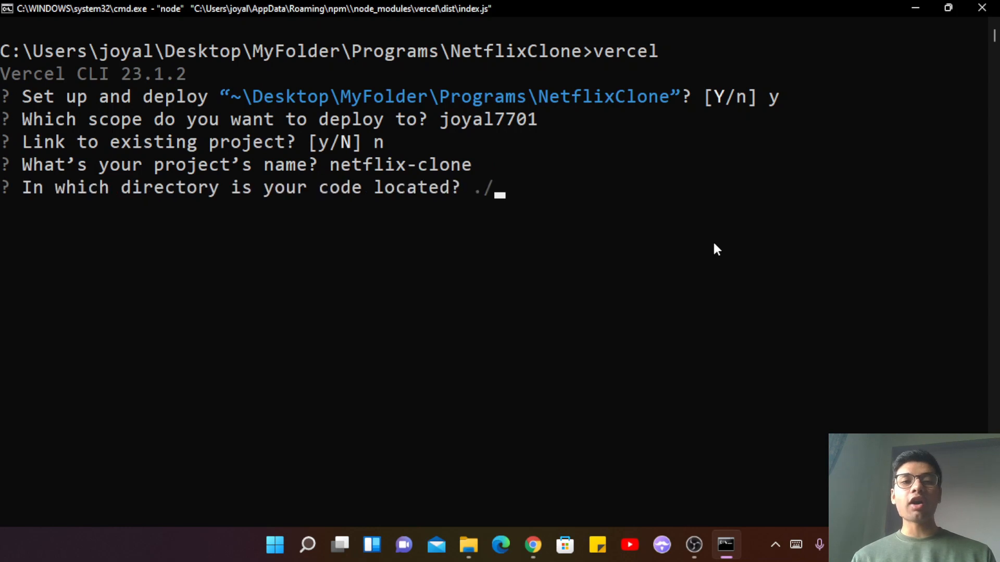
key(Enter)
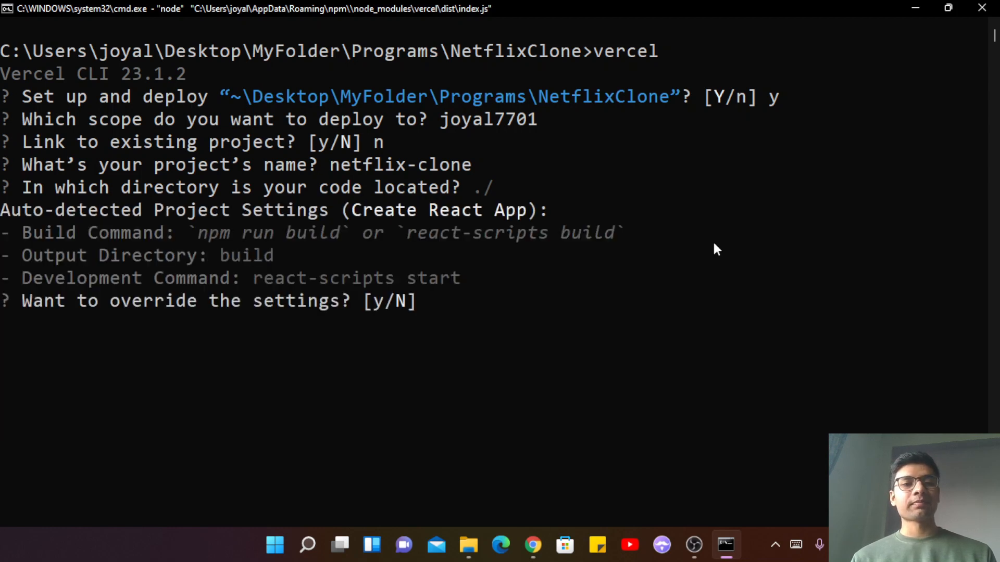
text(n)
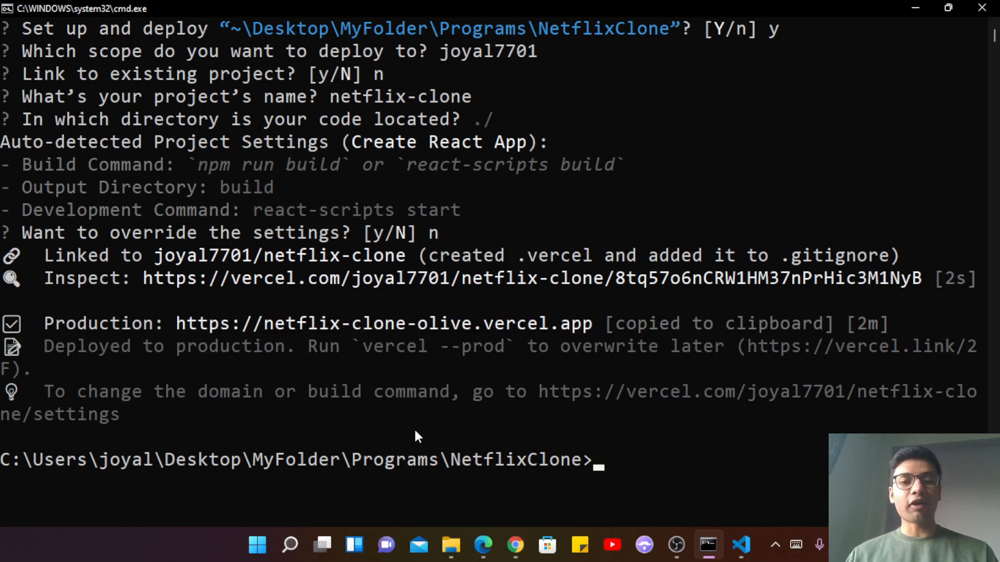
click(482, 545)
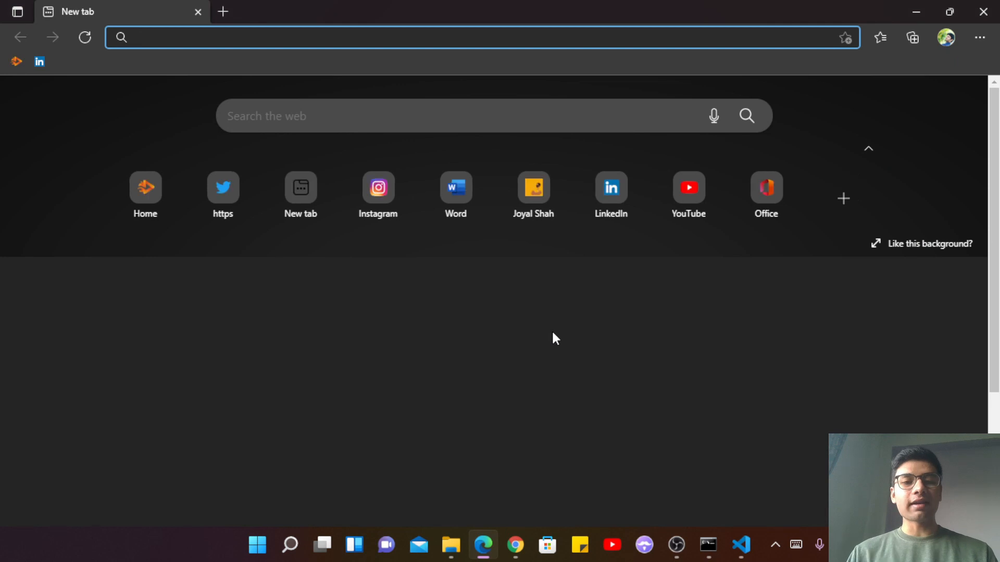
text(https://netflix-clone-olive.vercel.app)
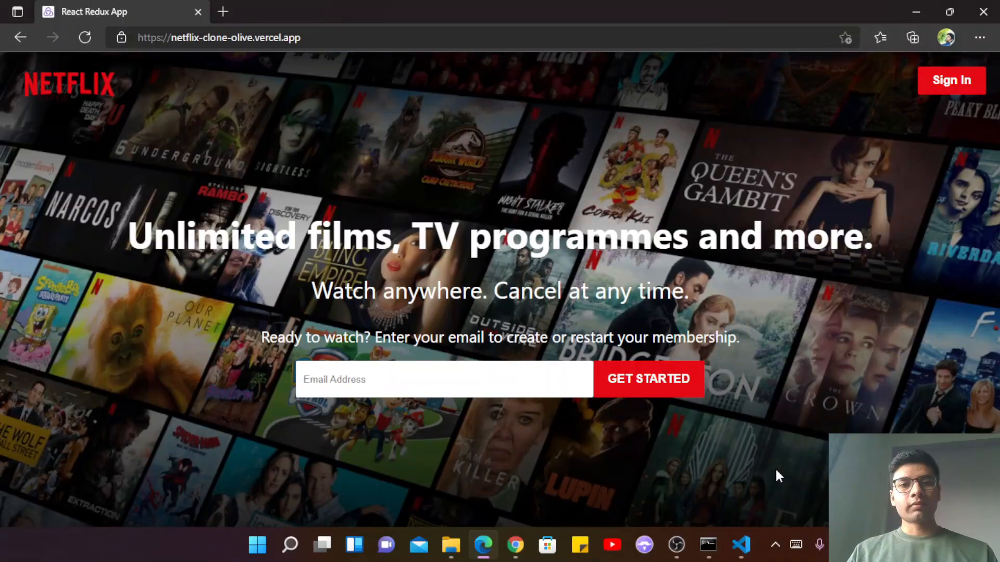
mouse_move(599, 459)
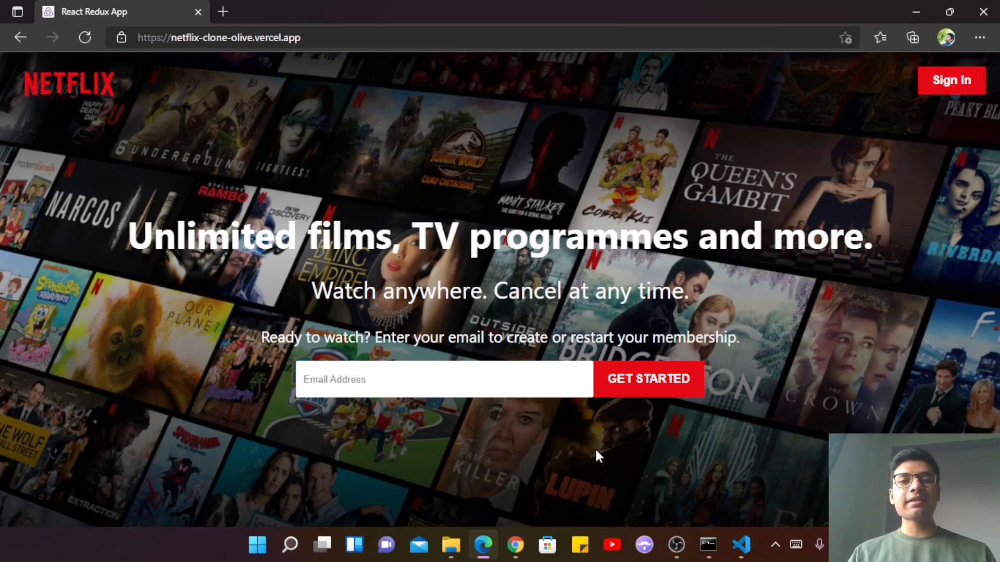
mouse_move(620, 284)
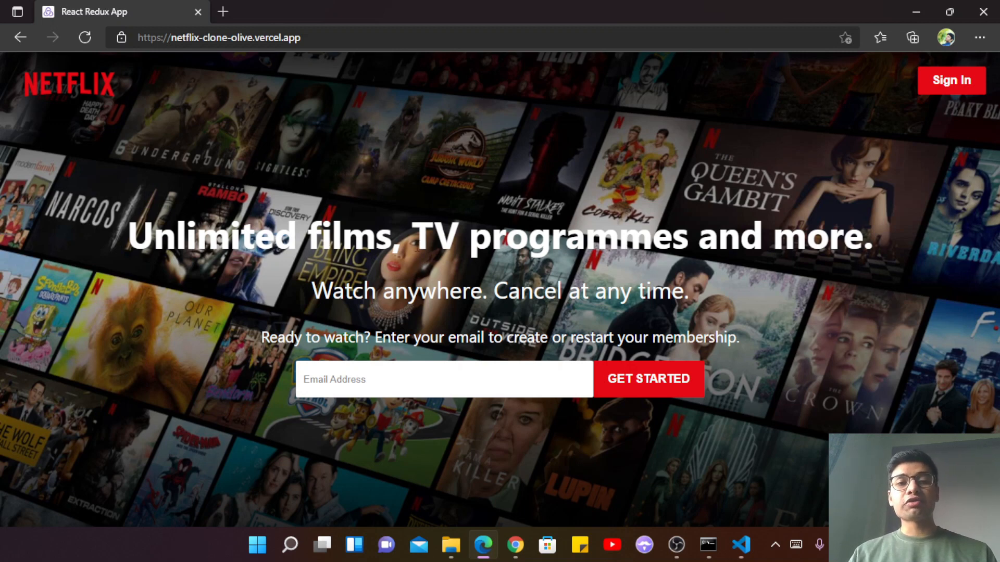
click(740, 545)
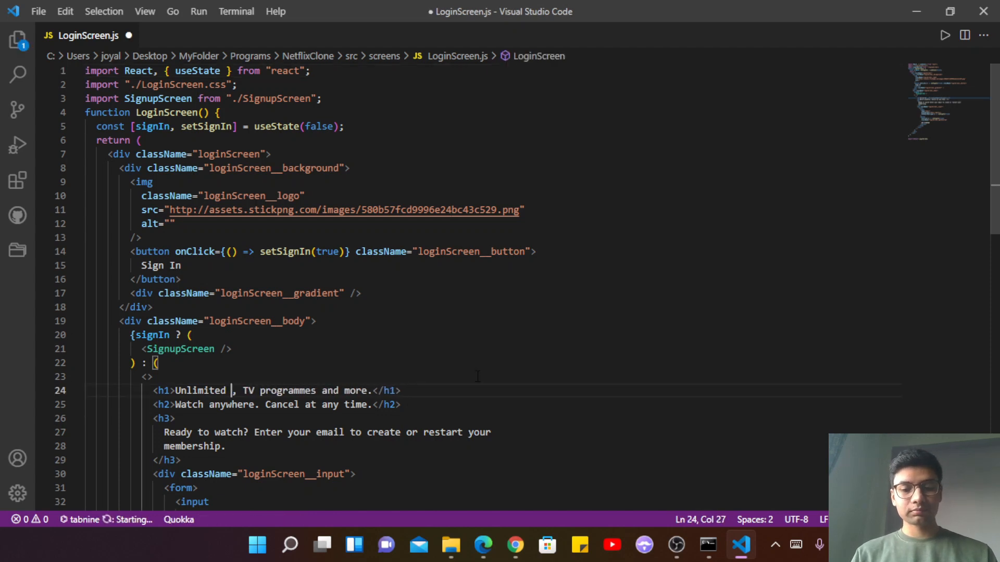
- Replace 'films' with 'movies' in the LoginScreen.js h1 heading
text(movies)
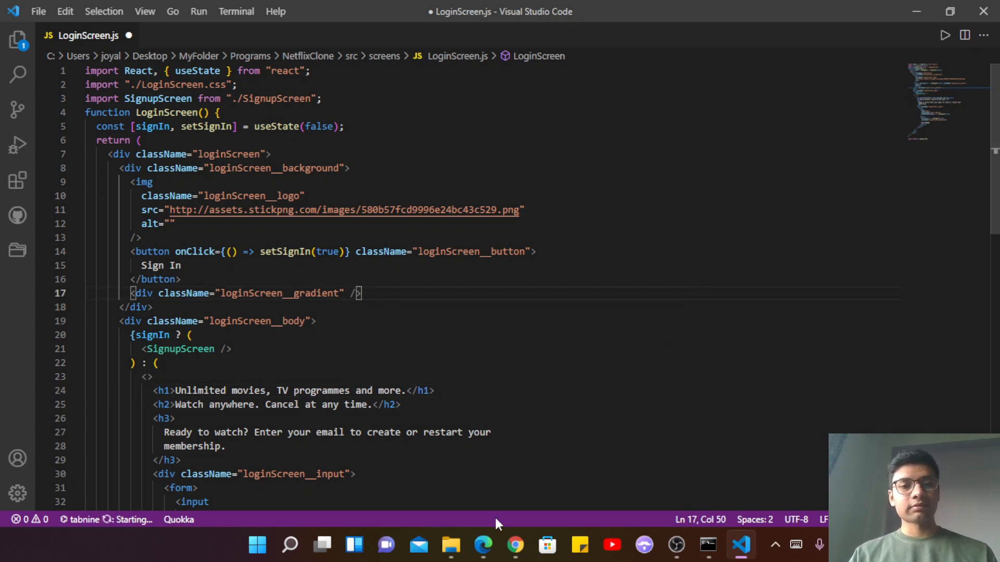
click(709, 544)
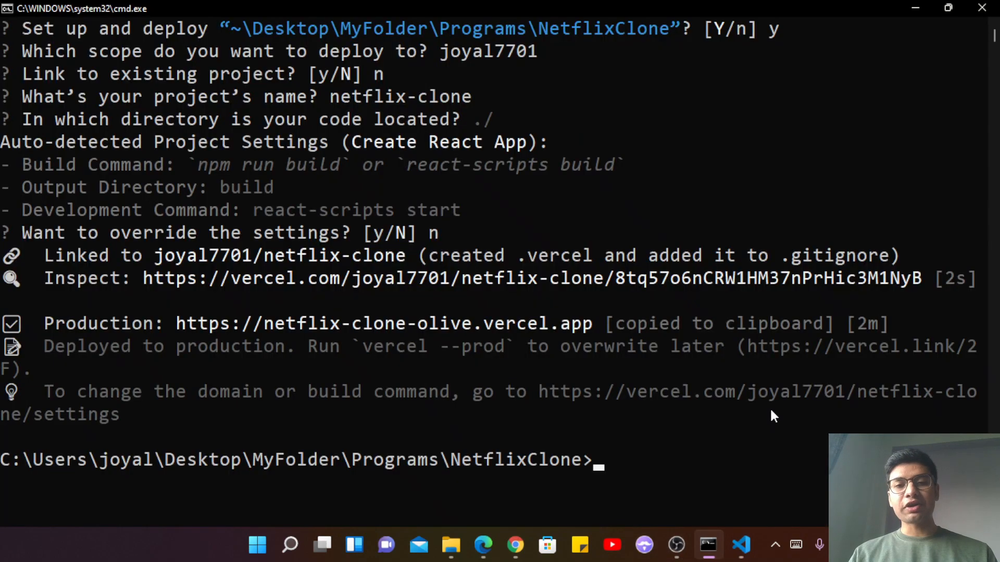
- Run 'vercel --prod' after deleting the stray trailing backslash
text(vercel)
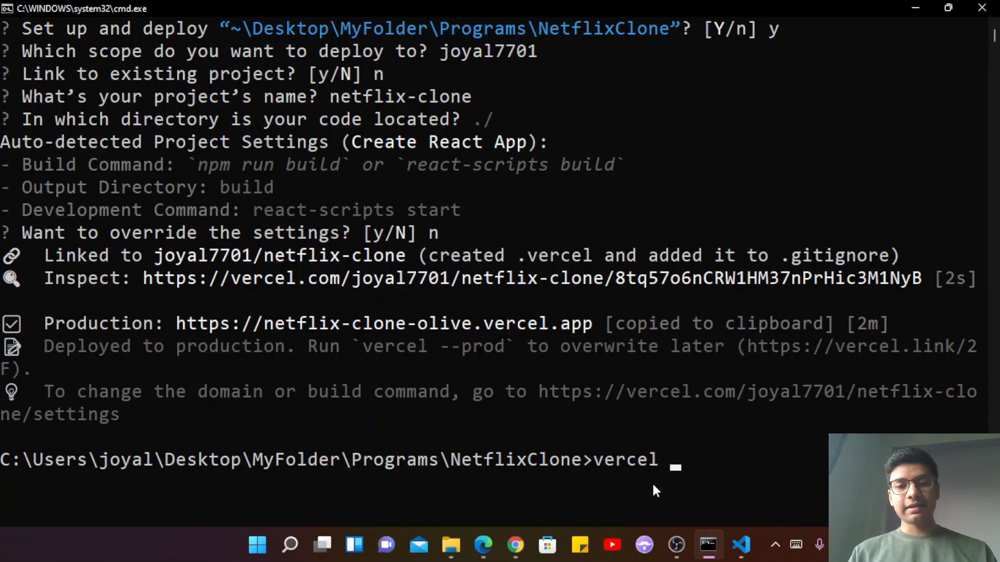
text(--prod\)
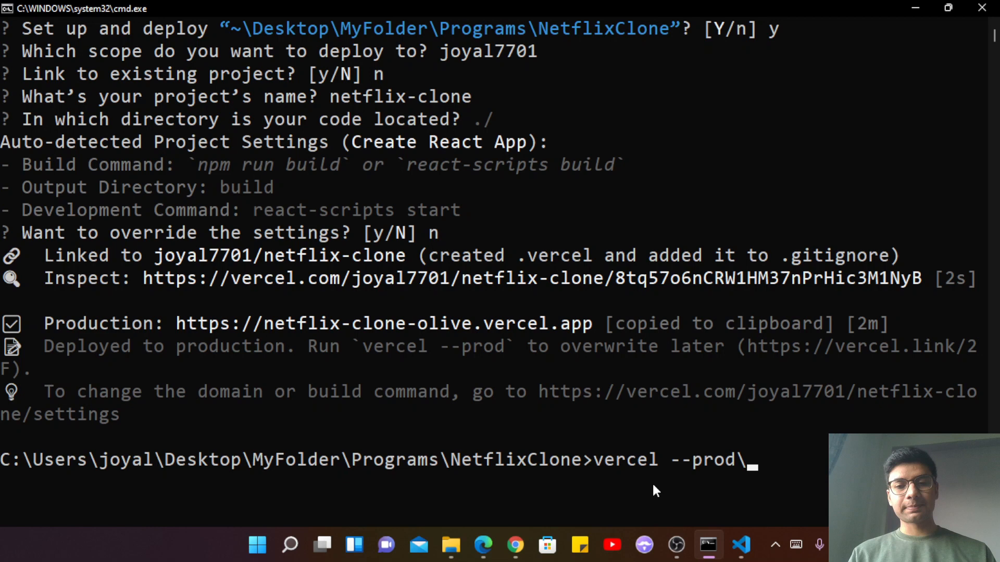
key(Backspace)
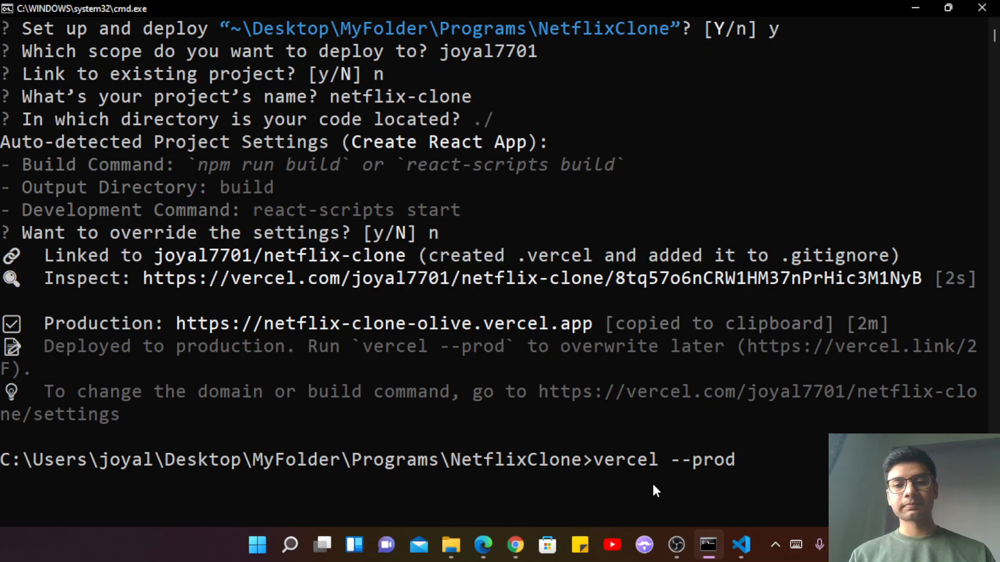
key(Enter)
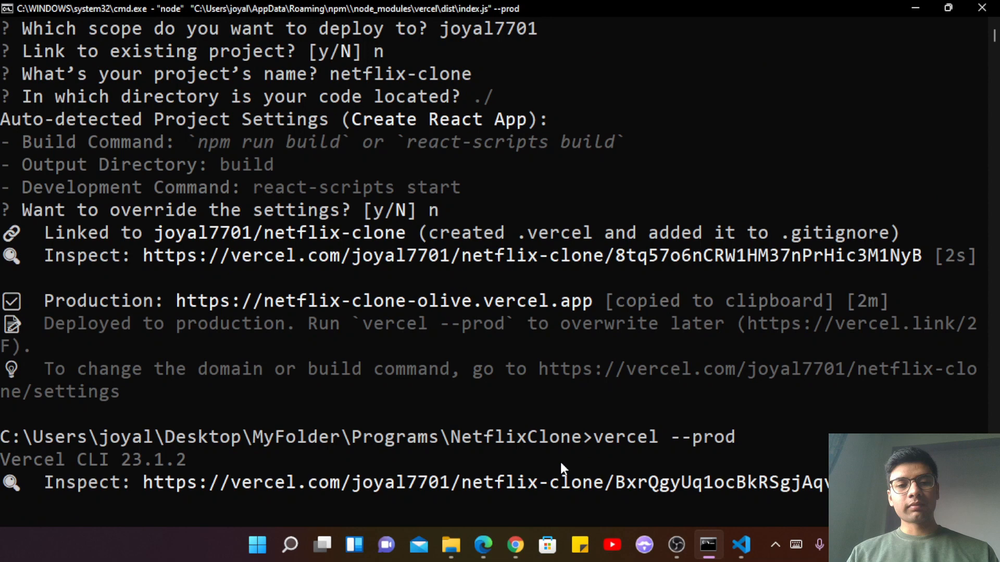
mouse_move(593, 480)
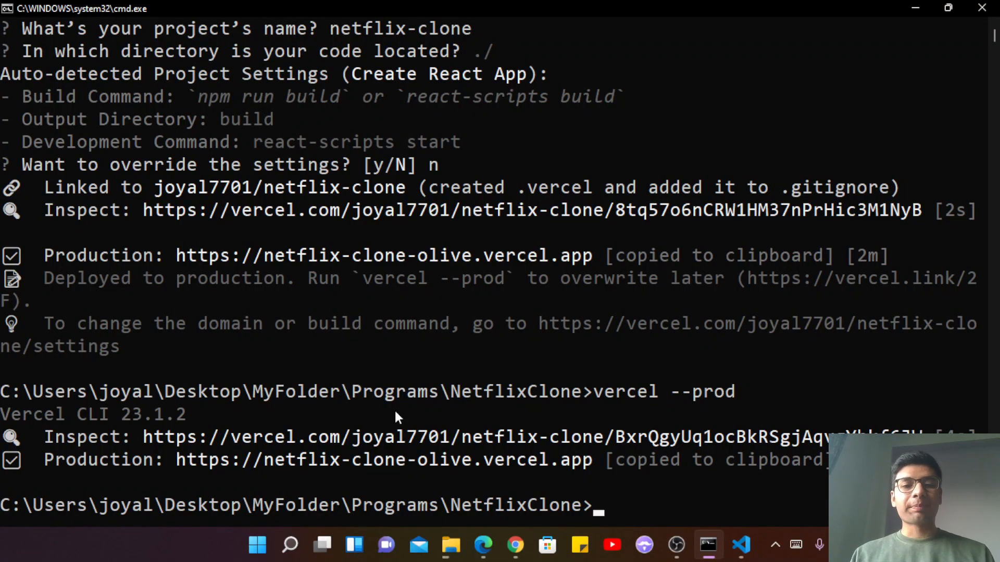
mouse_move(218, 497)
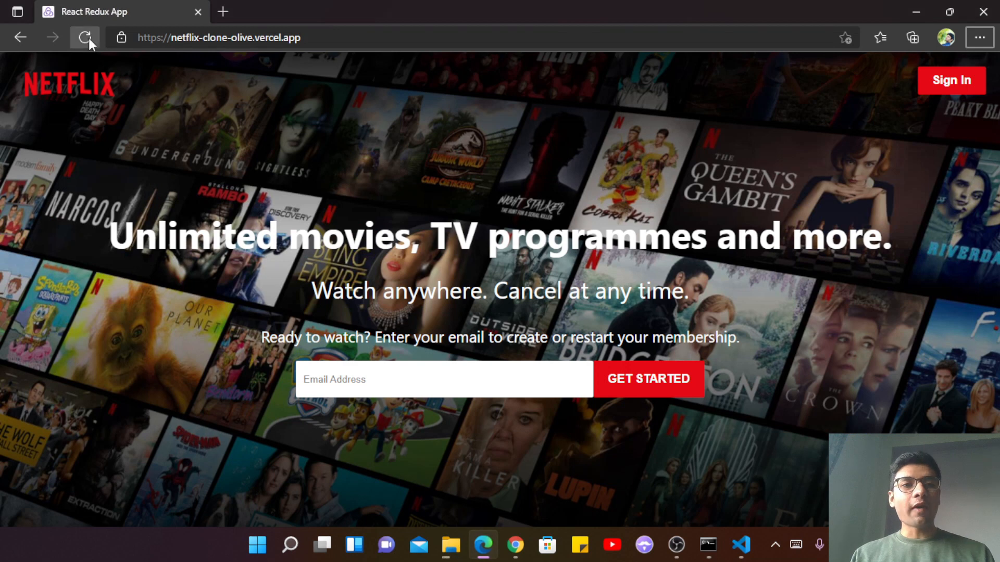
- Refresh the site in Edge to show the 'Unlimited movies, TV programmes and more.' headline
click(84, 37)
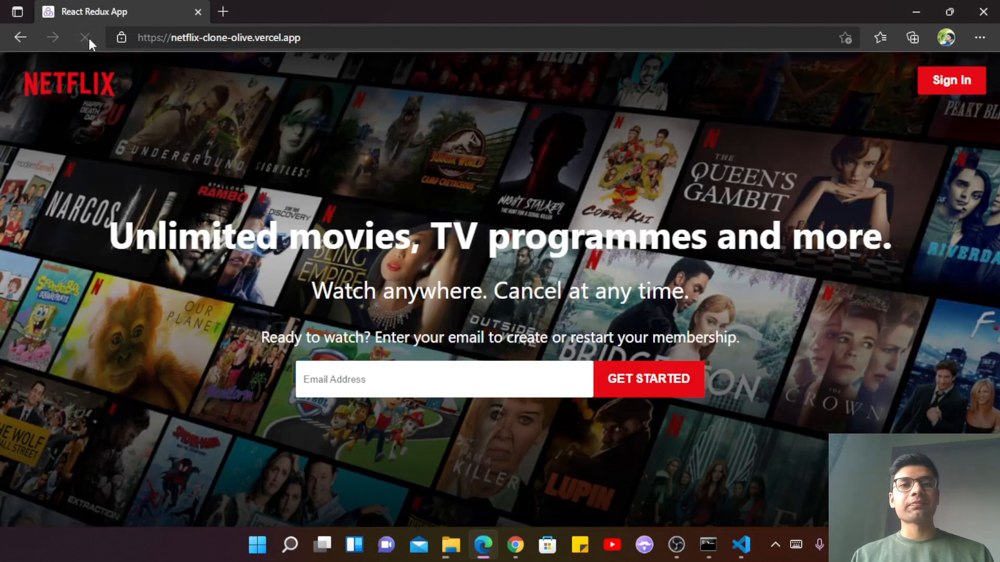
click(83, 38)
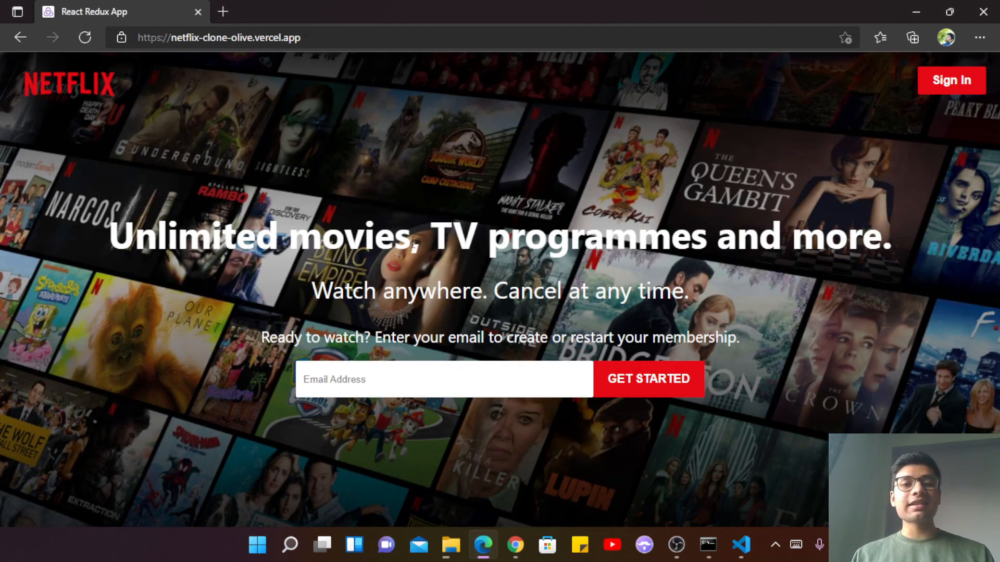